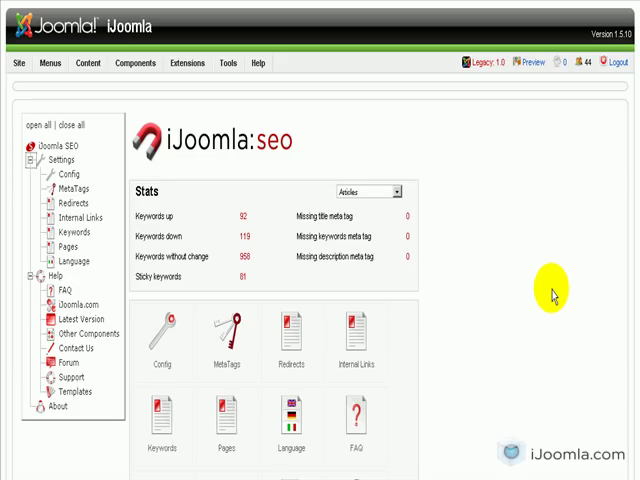
mouse_move(482, 245)
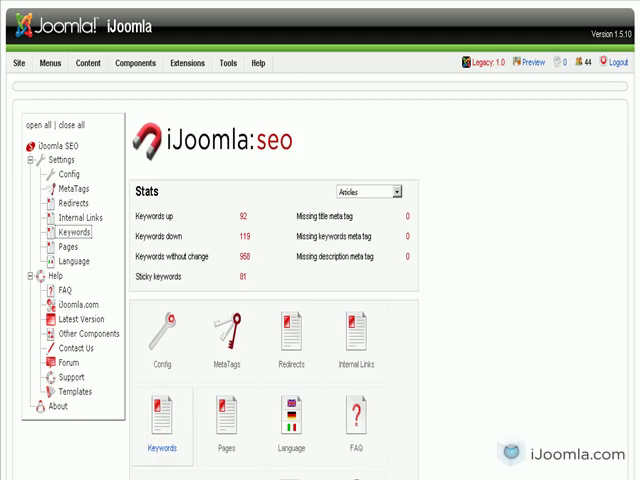
Browse the Keywords Manager list down to row 20, reviewing ranks and changes.
click(72, 231)
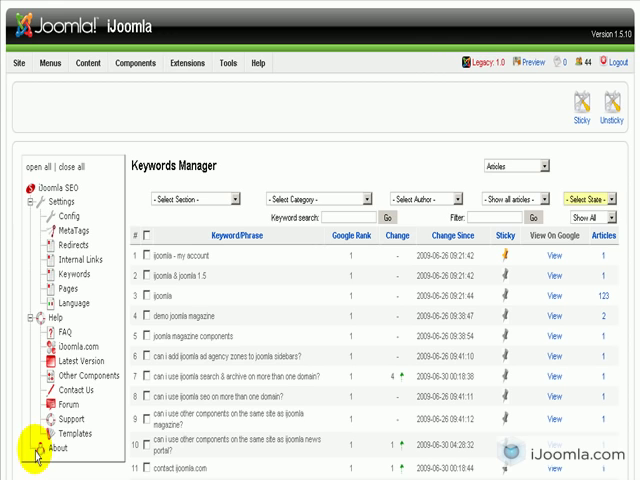
scroll(down, 3)
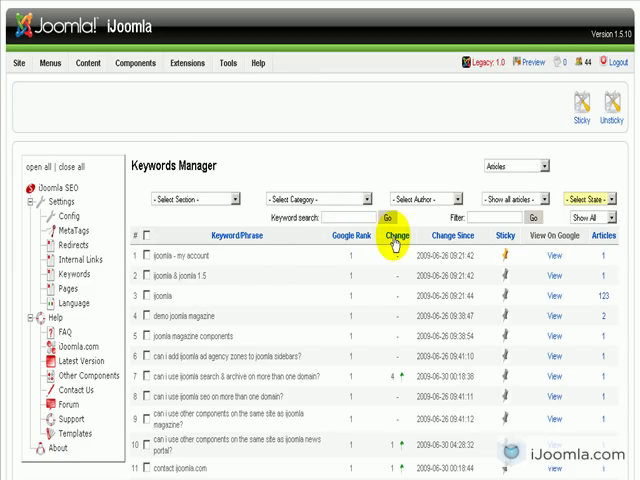
mouse_move(385, 258)
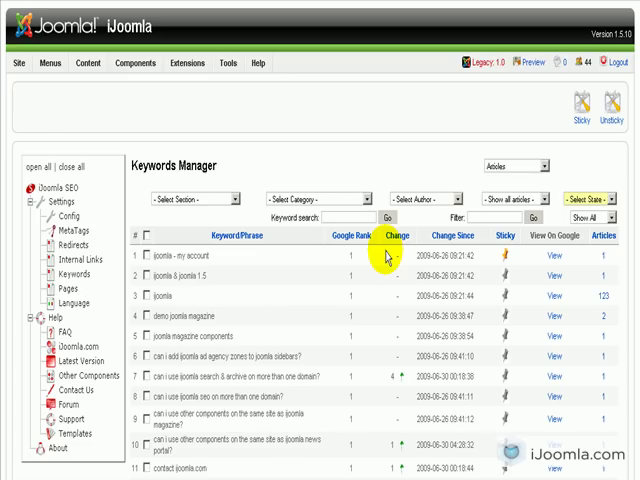
scroll(down, 3)
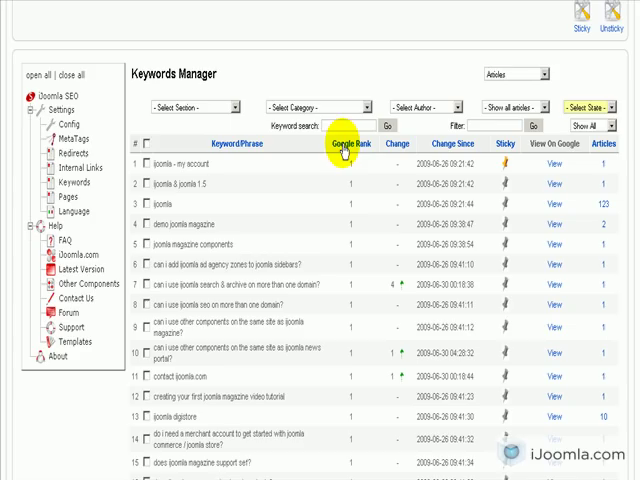
scroll(down, 3)
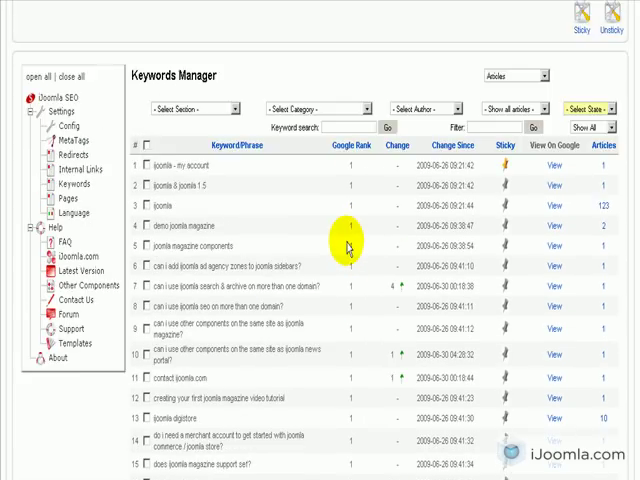
scroll(down, 3)
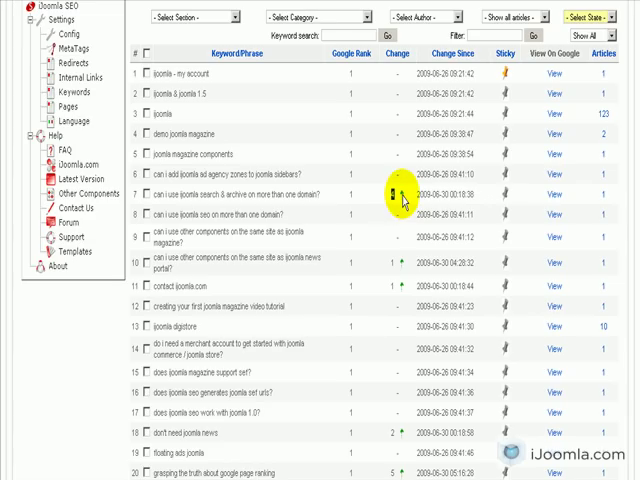
mouse_move(403, 197)
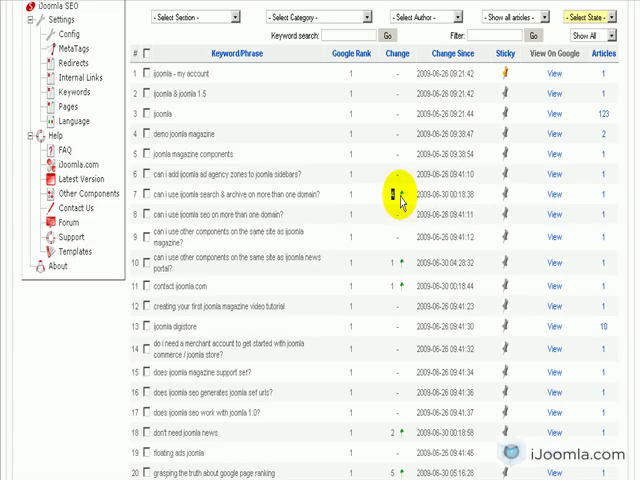
scroll(down, 3)
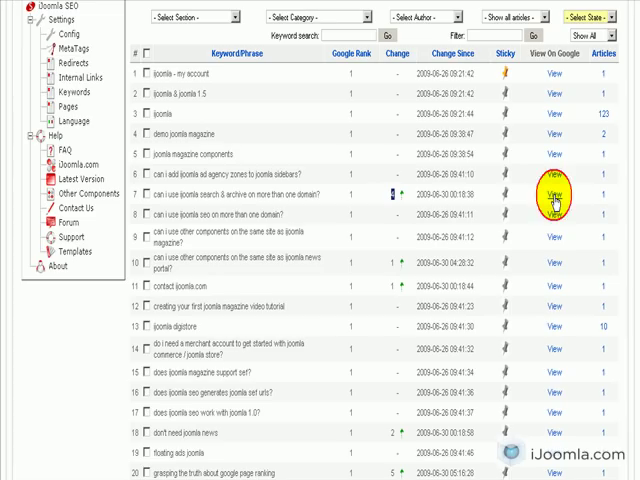
View keyword 7's Google search results and scroll through them.
click(554, 193)
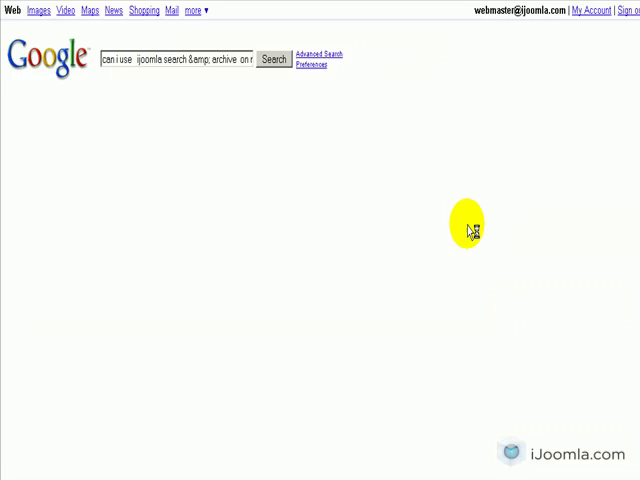
click(271, 60)
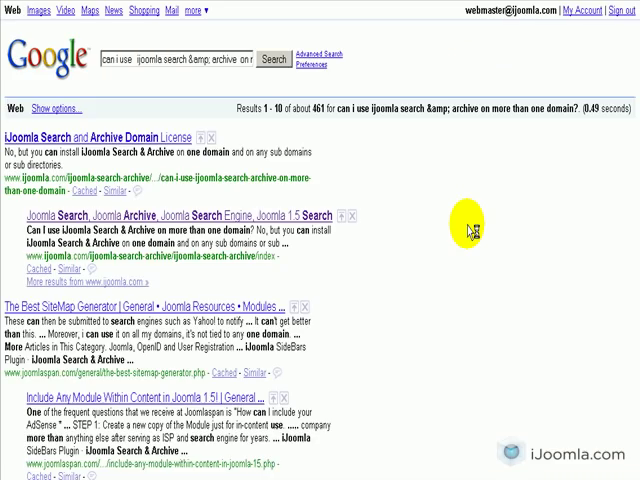
mouse_move(422, 235)
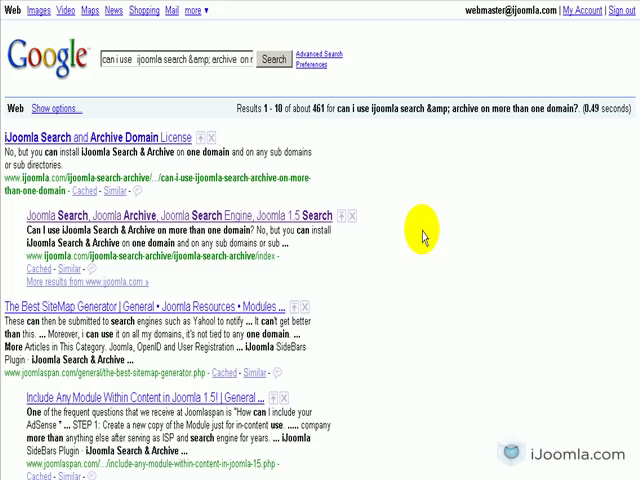
scroll(down, 3)
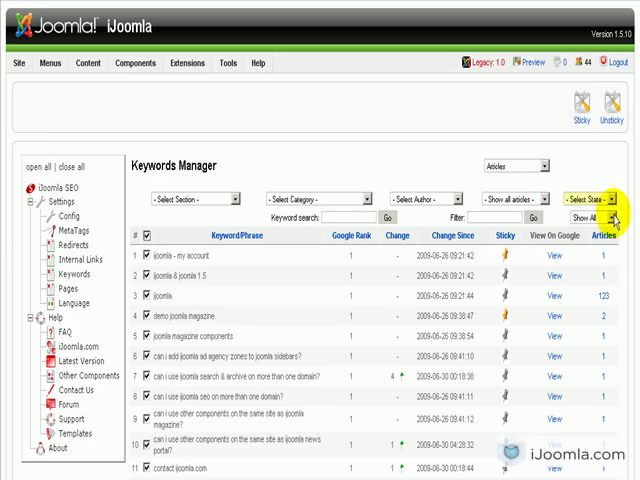
Filter the keyword list to Show Sticky and scroll through the sticky keywords.
click(614, 218)
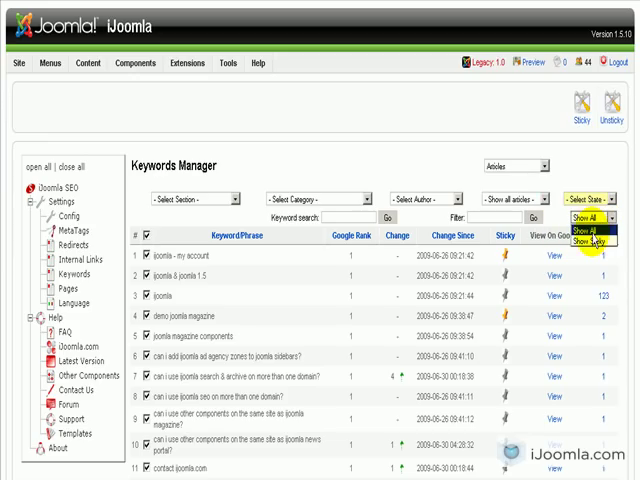
click(595, 241)
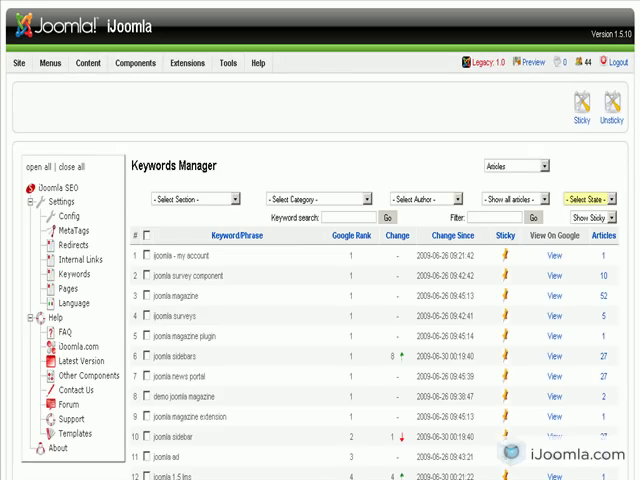
scroll(down, 3)
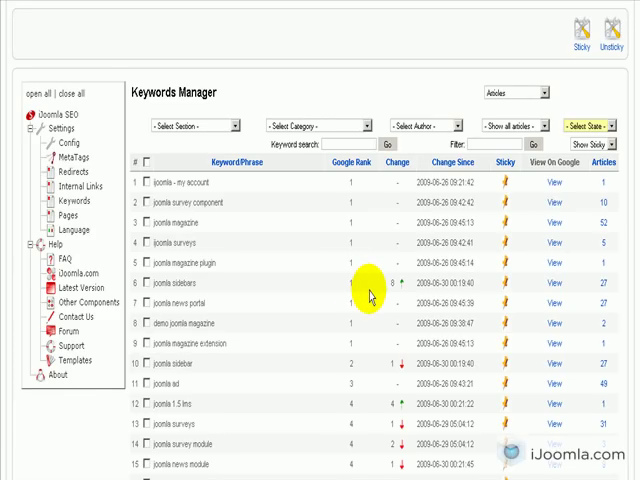
mouse_move(432, 222)
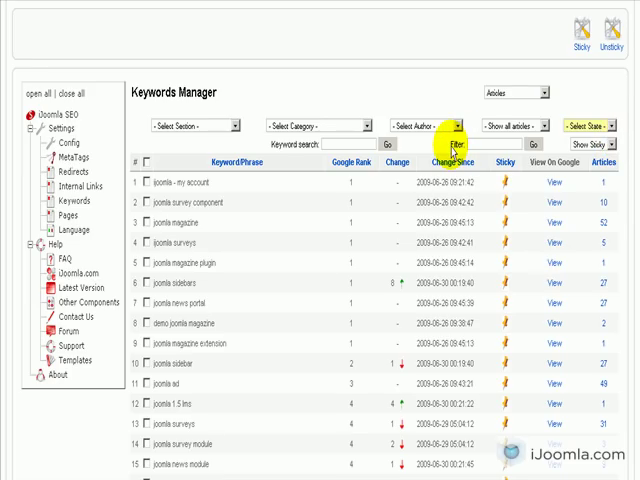
mouse_move(470, 148)
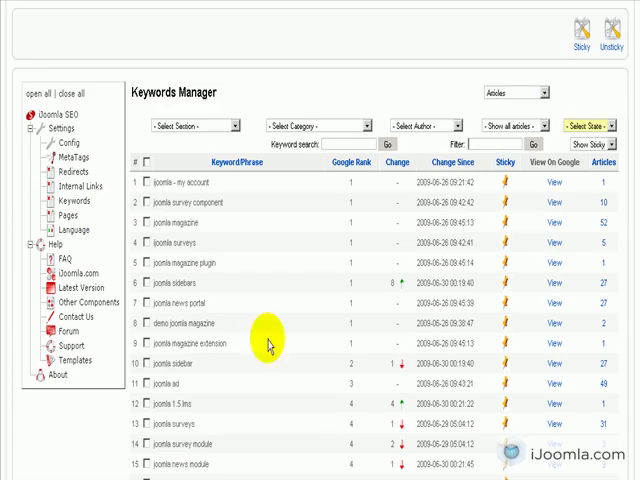
mouse_move(430, 156)
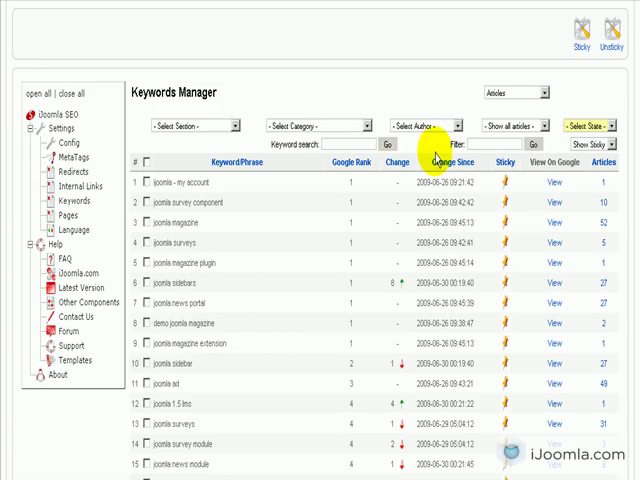
mouse_move(495, 159)
text(magazine)
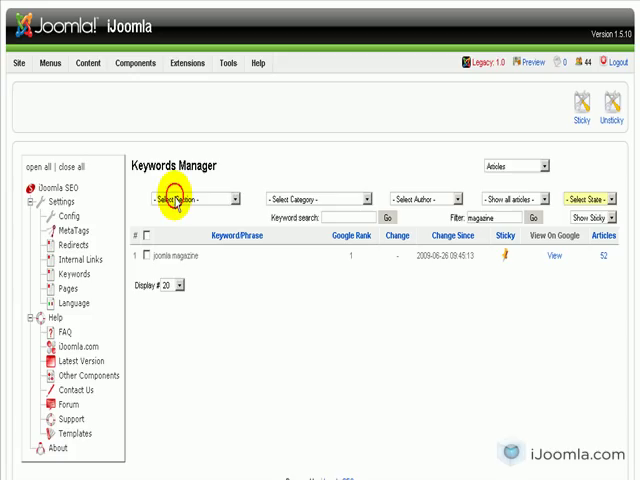
click(190, 198)
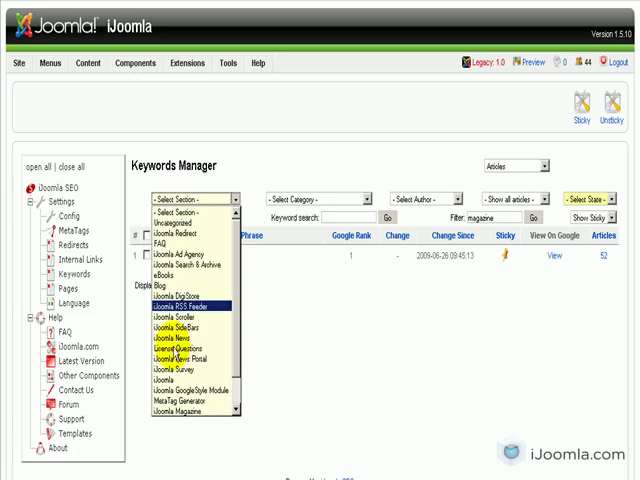
click(308, 198)
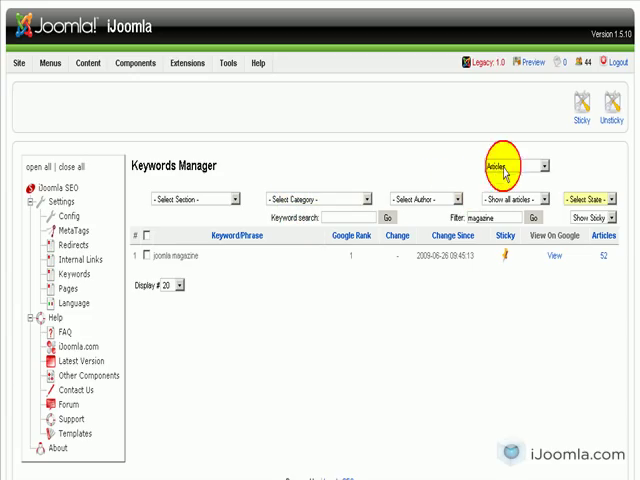
click(515, 164)
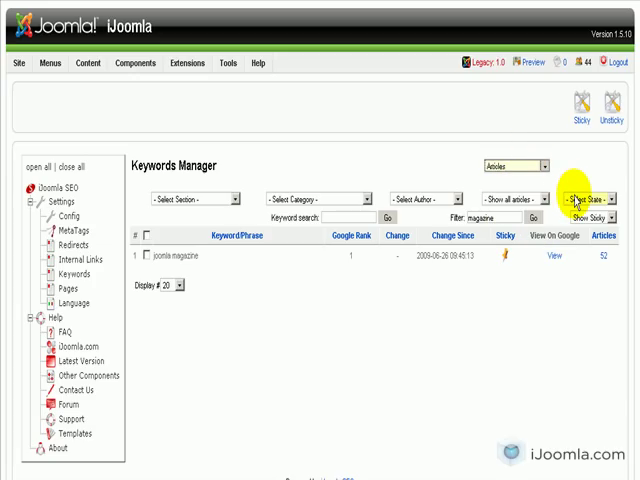
click(602, 198)
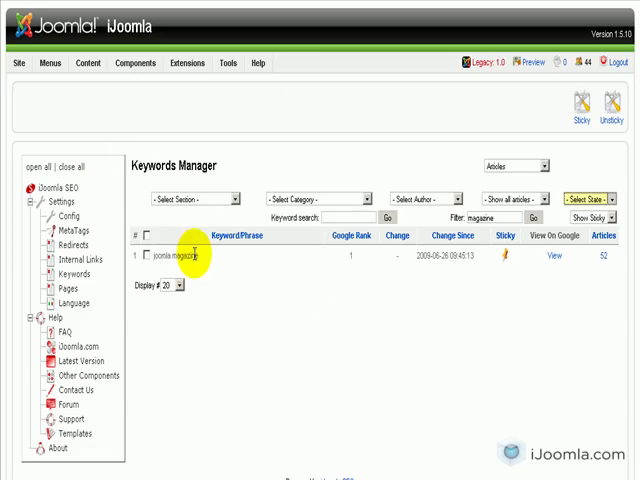
mouse_move(197, 247)
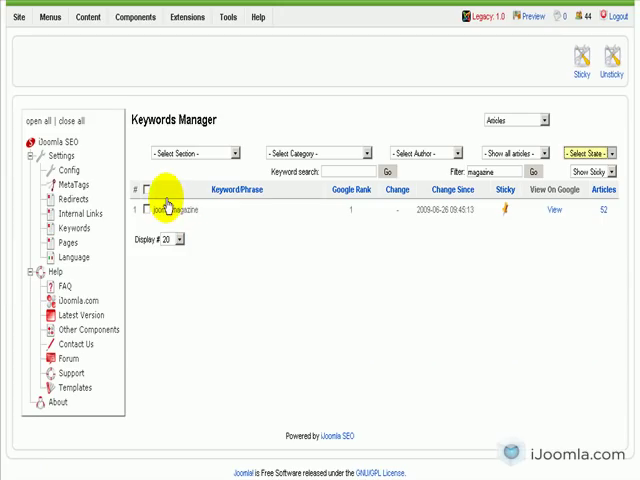
mouse_move(210, 191)
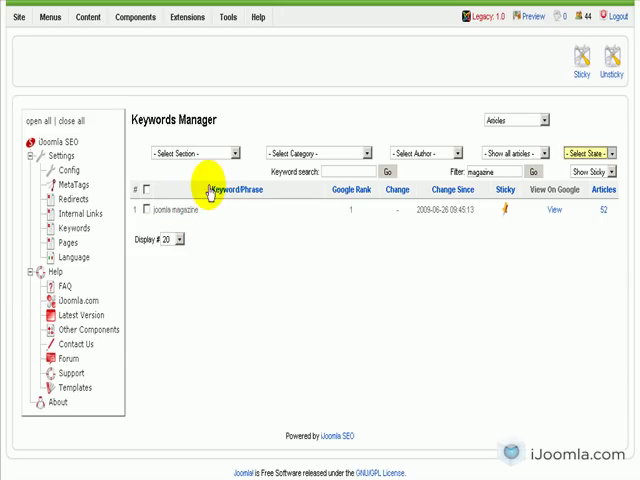
mouse_move(60, 157)
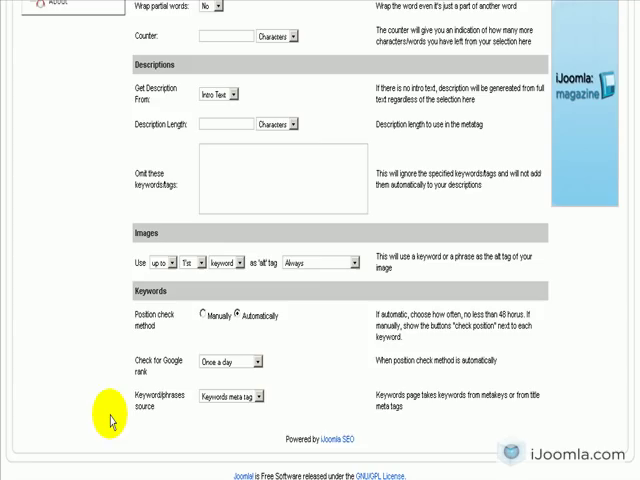
Set the Keyword/phrases source to the Title meta tag.
double_click(157, 399)
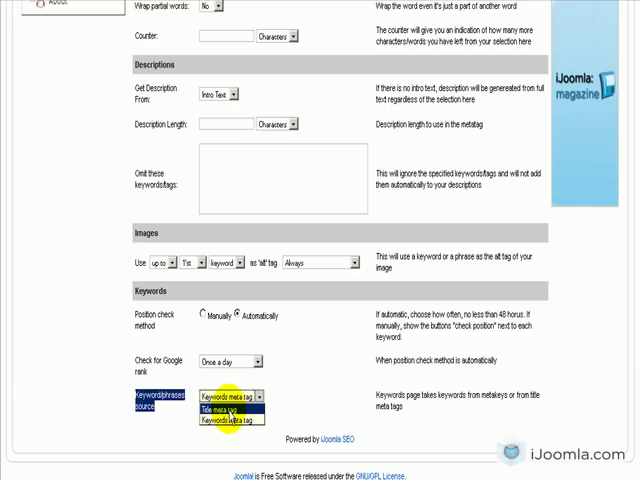
click(225, 398)
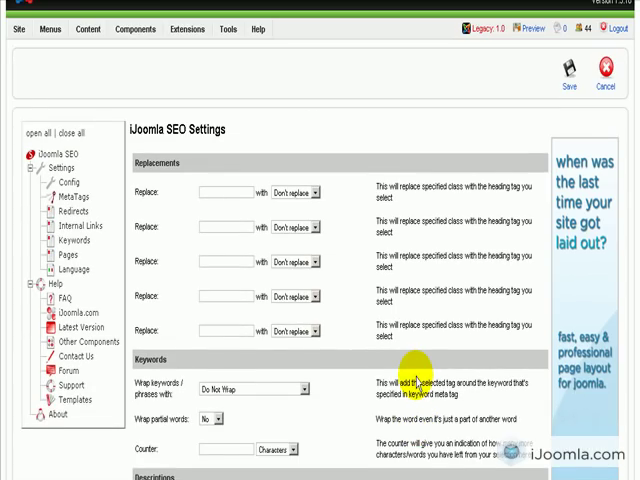
mouse_move(571, 75)
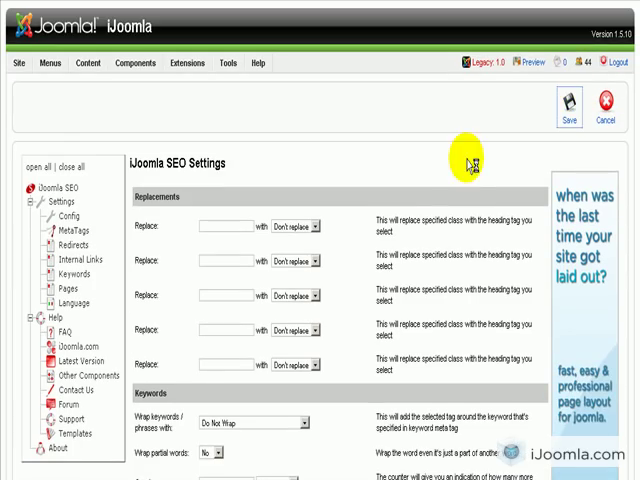
mouse_move(439, 235)
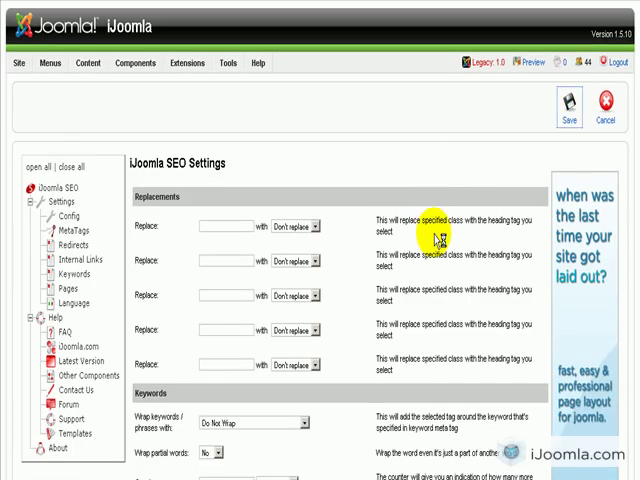